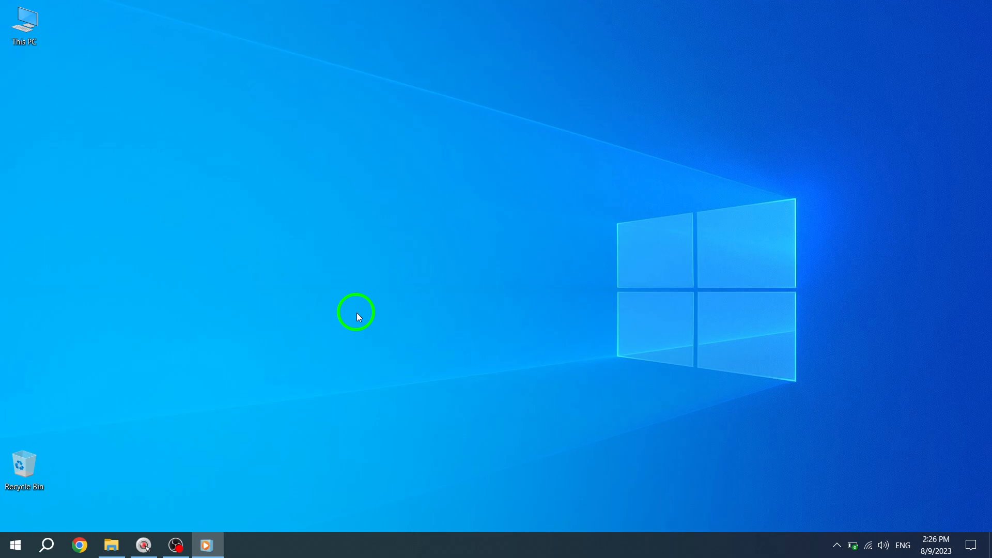
{"action": "mouse_move", "coordinate": [203, 388]}
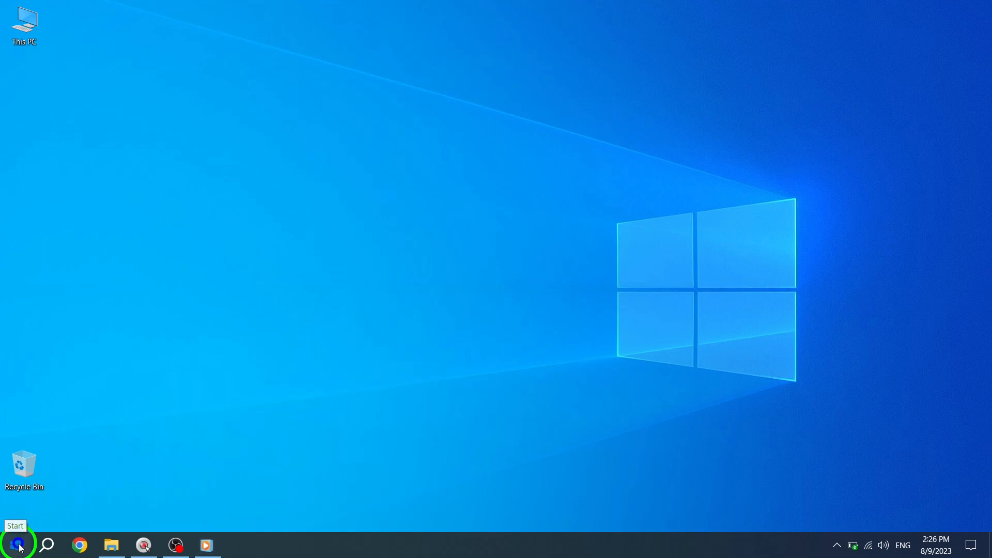
Step: Open the Start menu from the taskbar's Start button
{"action": "left_click", "coordinate": [16, 544]}
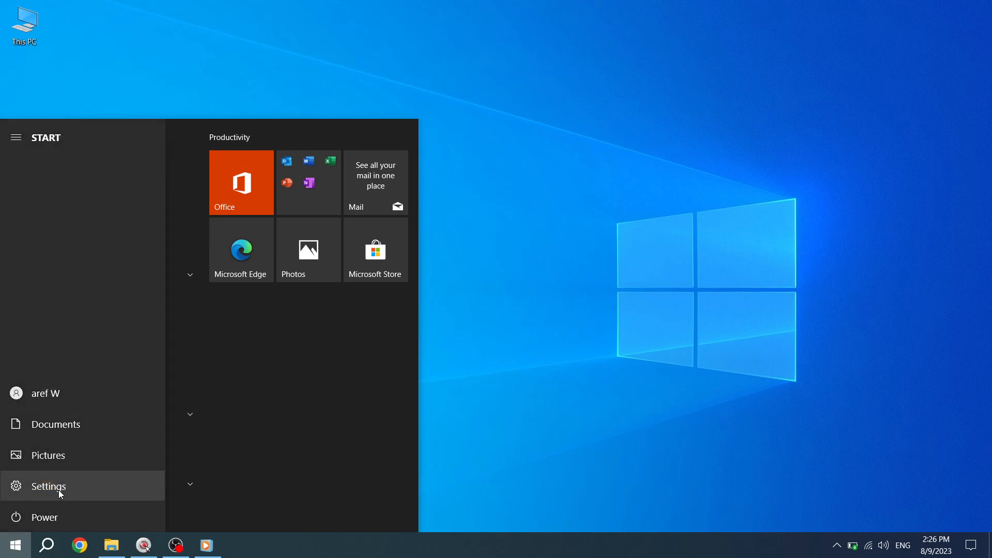
Step: Launch Windows Settings from the gear icon in the Start menu
{"action": "left_click", "coordinate": [47, 485]}
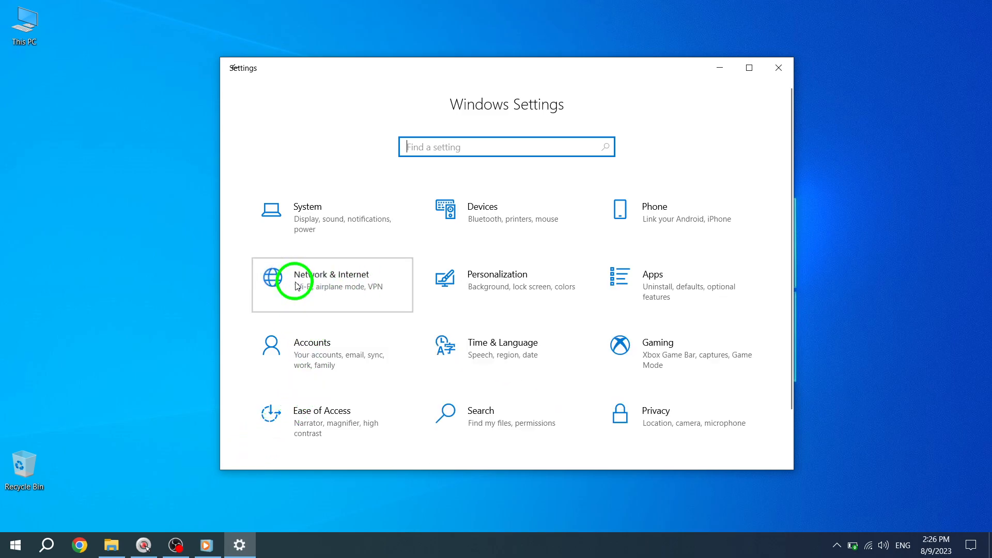
Step: Turn Airplane mode On under Network & Internet, disabling Wi-Fi and Bluetooth
{"action": "left_click", "coordinate": [331, 279]}
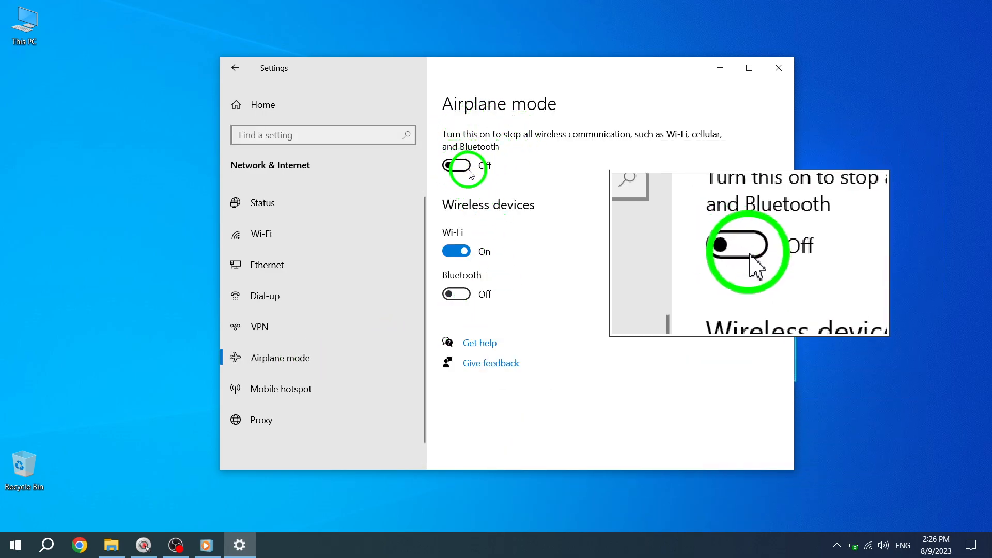
{"action": "left_click", "coordinate": [455, 165]}
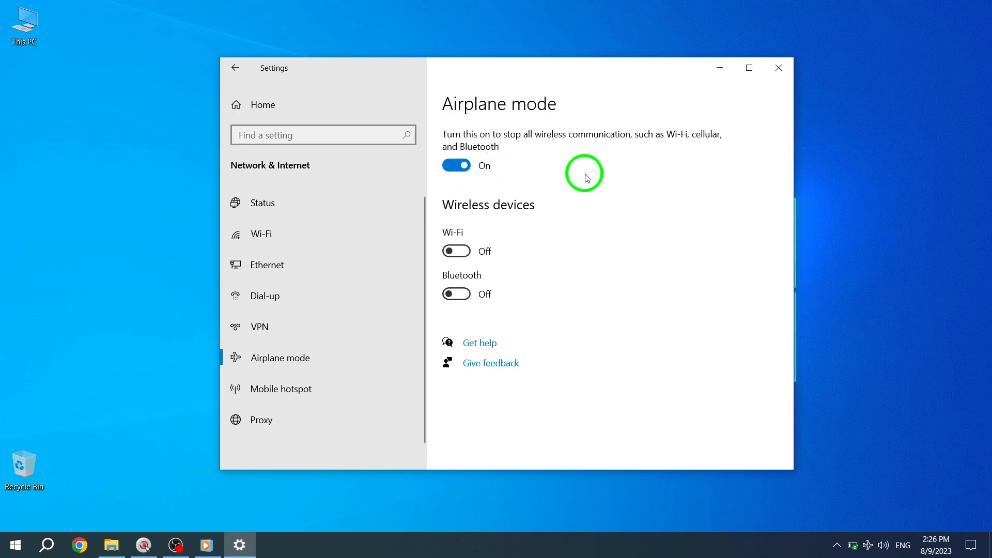